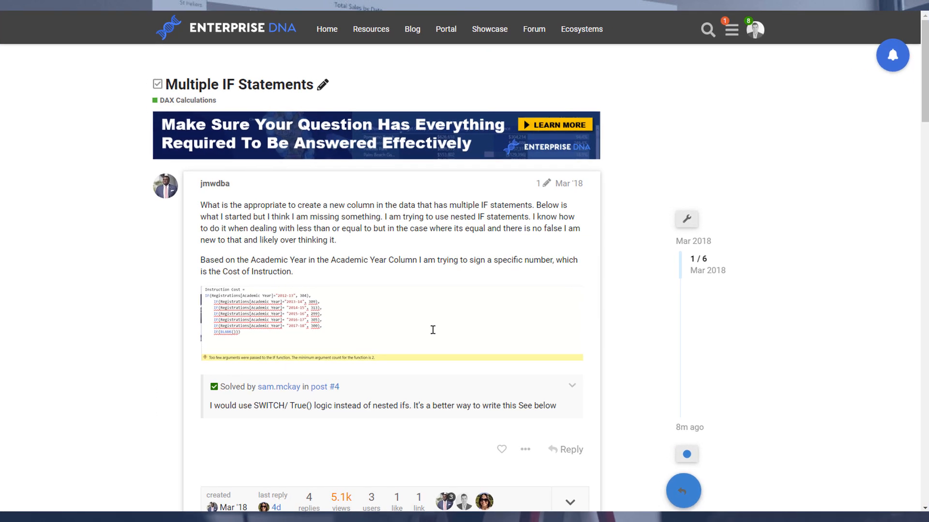
mouse_move(109, 211)
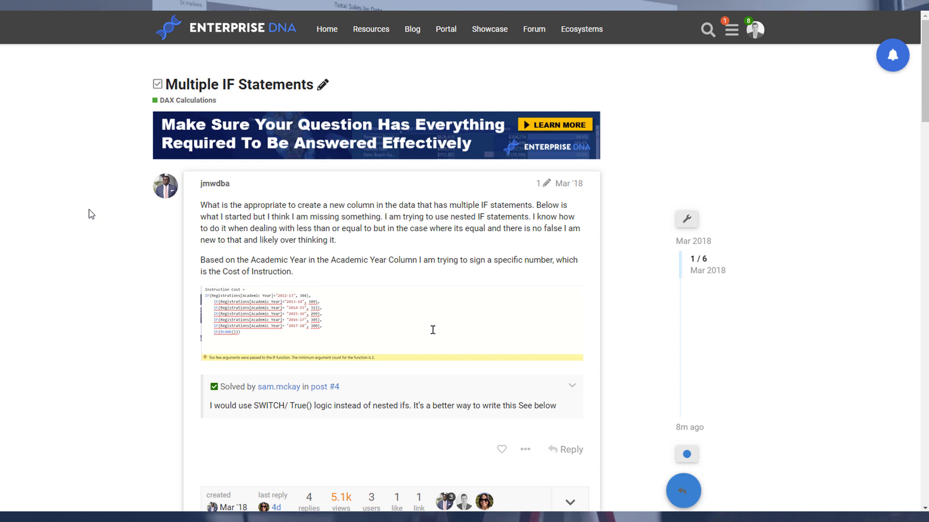
mouse_move(97, 230)
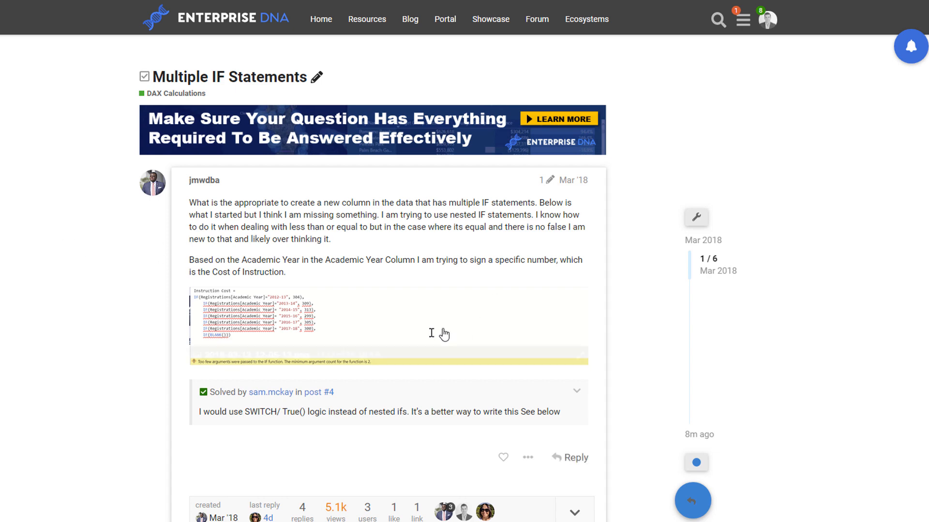
mouse_move(382, 324)
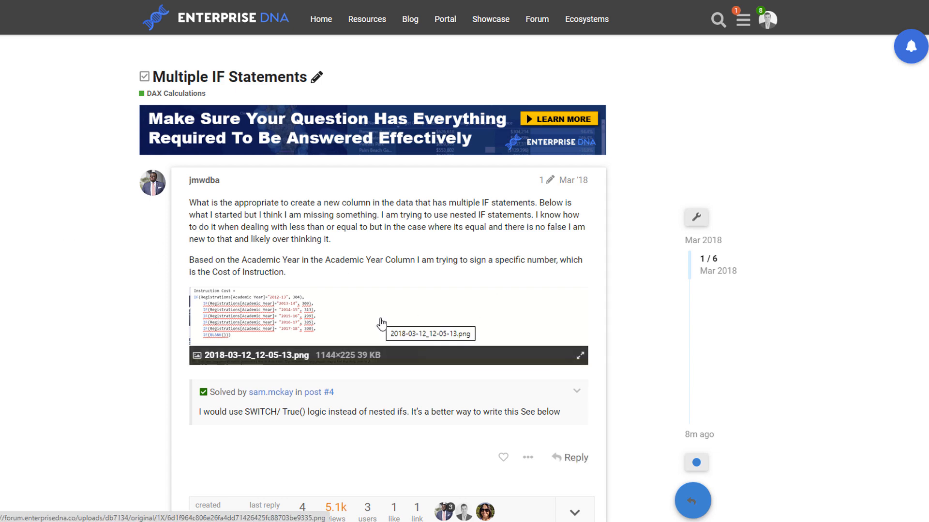
Step: Enlarge the nested IF screenshot, then scroll to sam.mckay's SWITCH/TRUE() solution reply and video
click(388, 316)
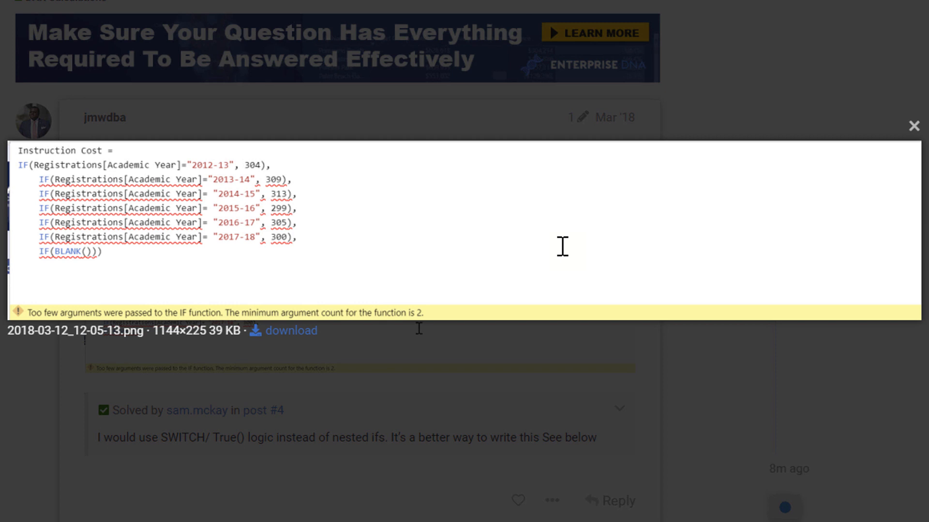
mouse_move(137, 243)
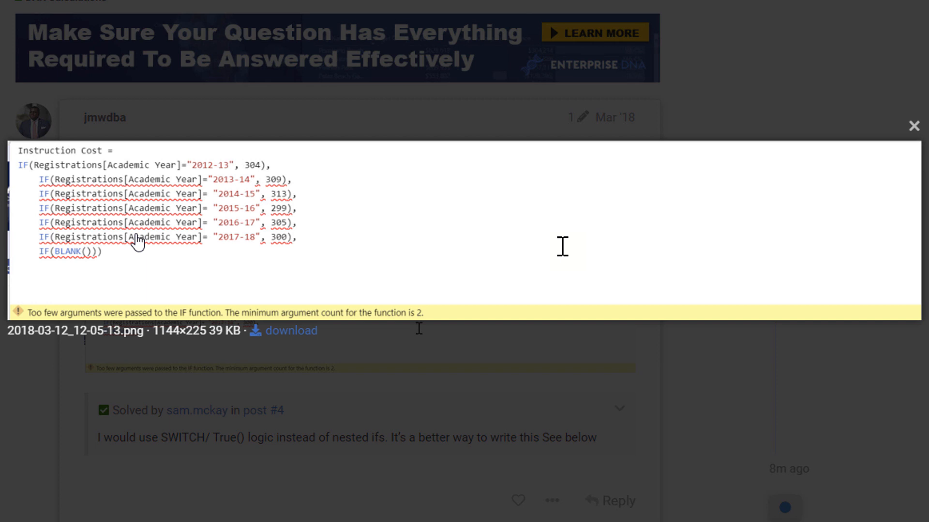
mouse_move(109, 214)
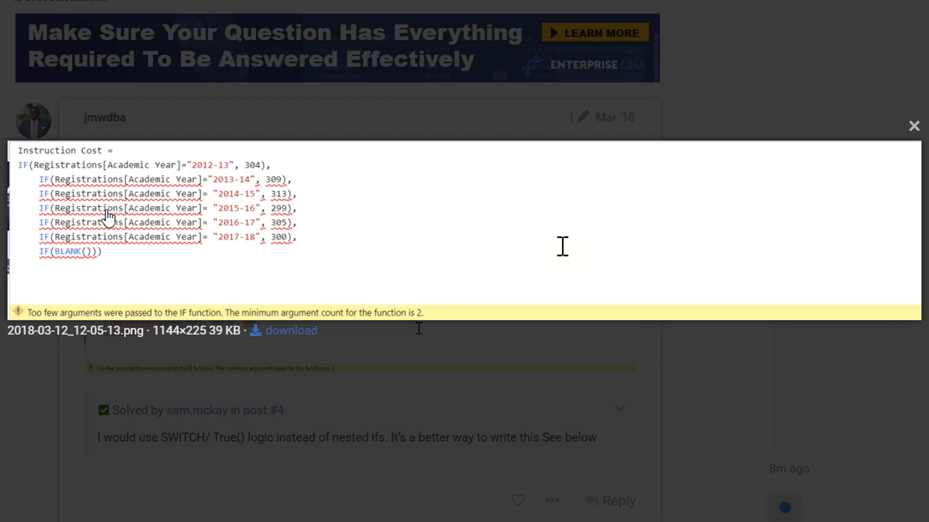
mouse_move(110, 219)
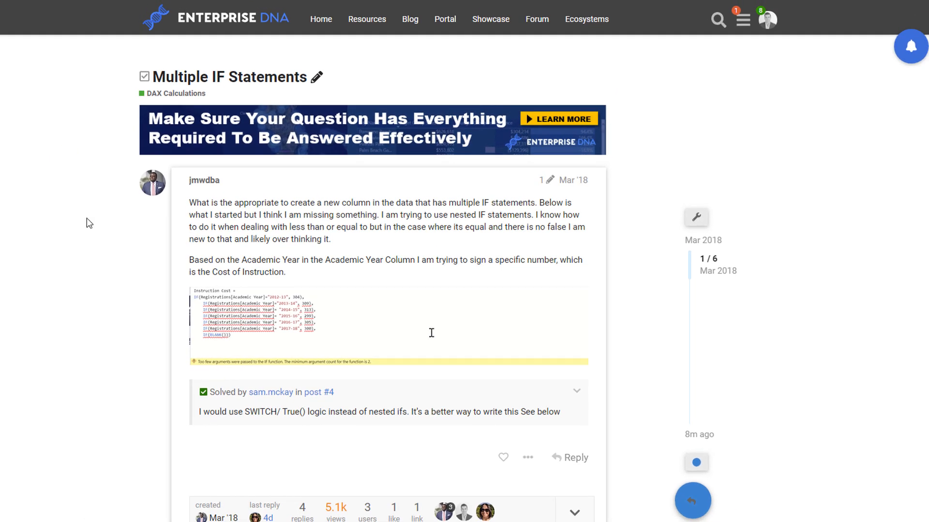
scroll(down, 3)
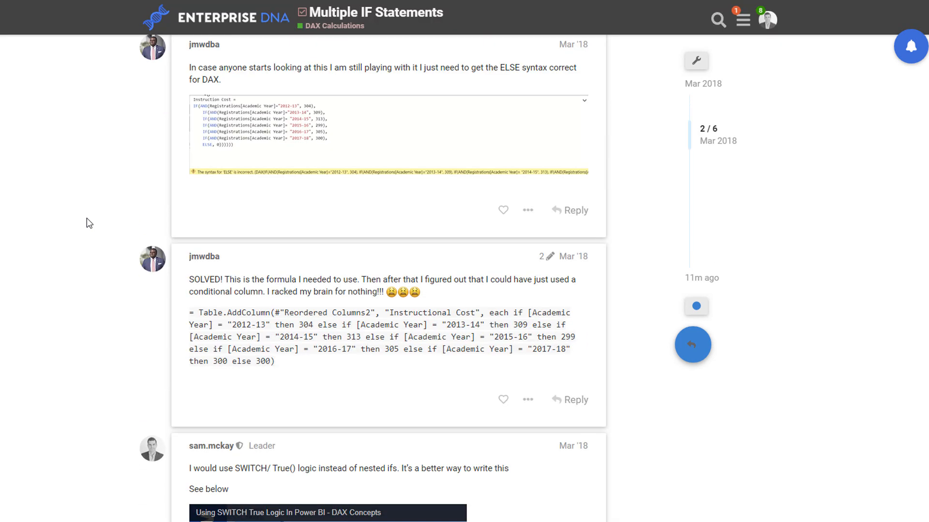
scroll(down, 3)
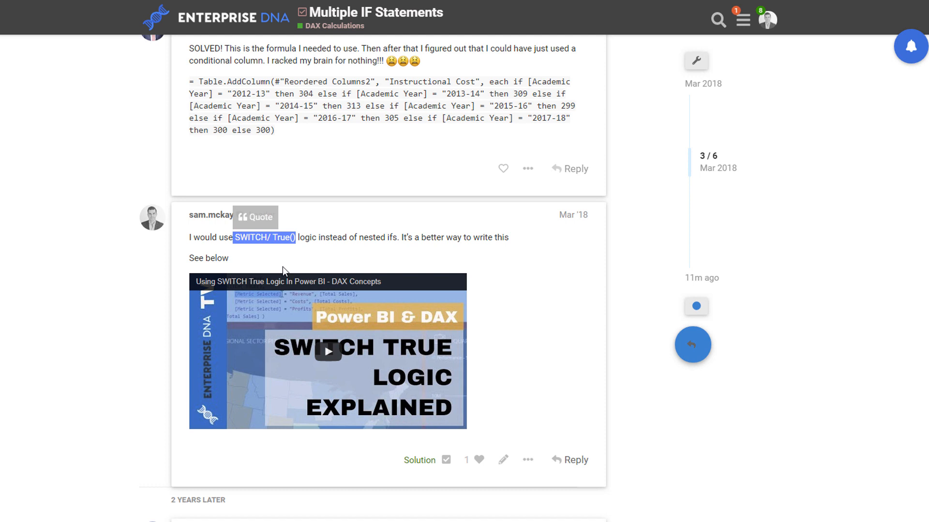
mouse_move(261, 249)
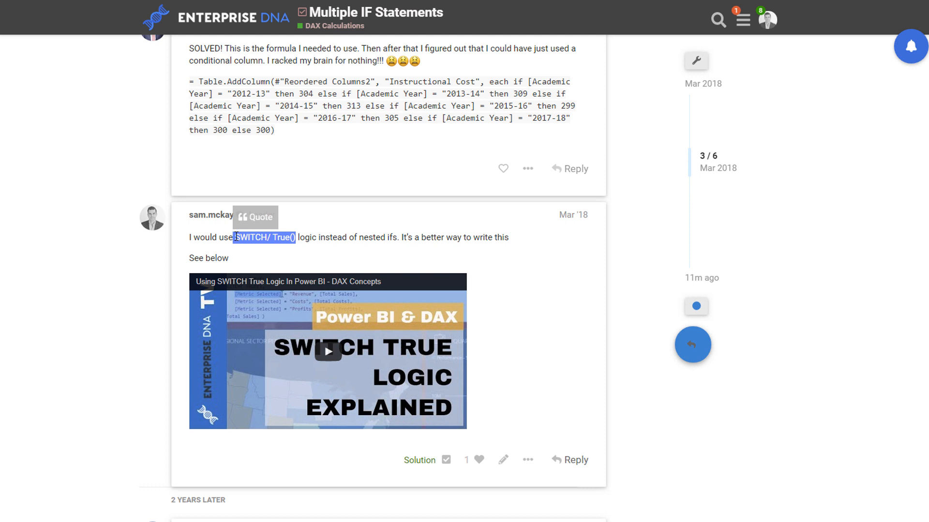
mouse_move(290, 331)
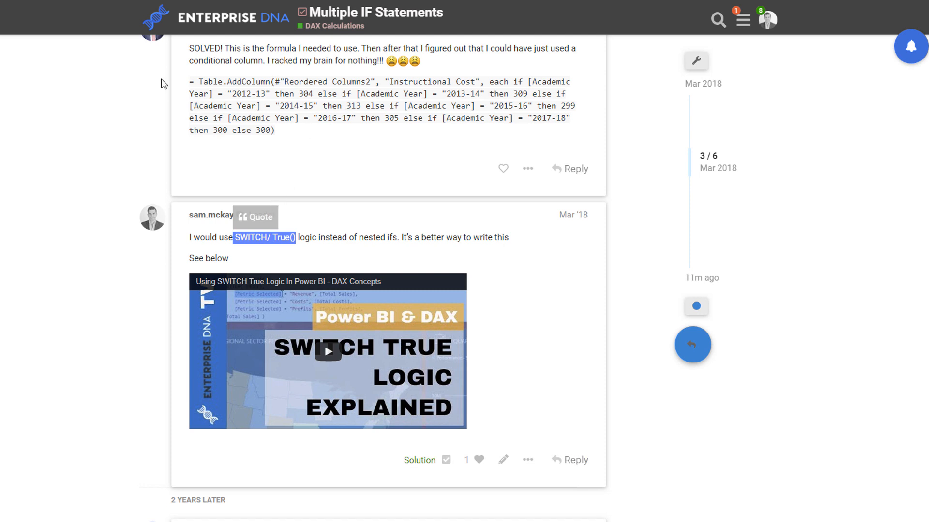
mouse_move(125, 102)
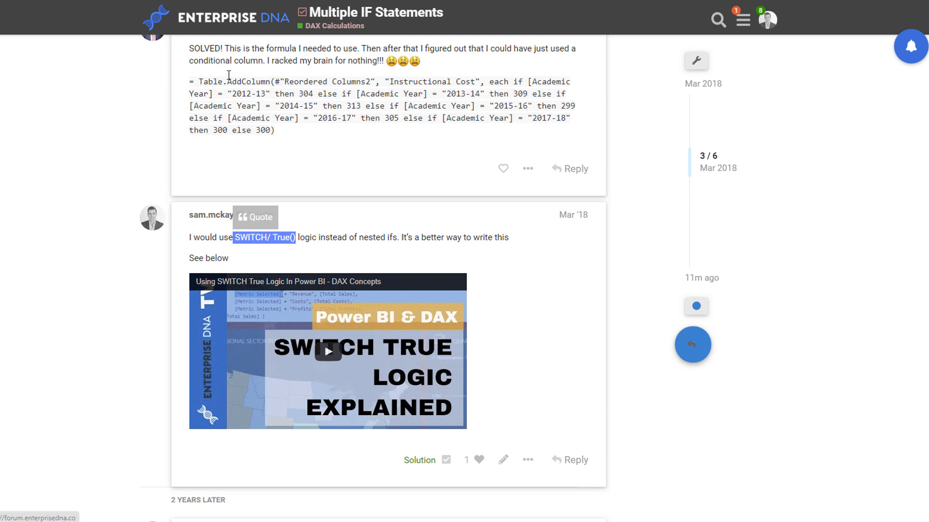
mouse_move(104, 128)
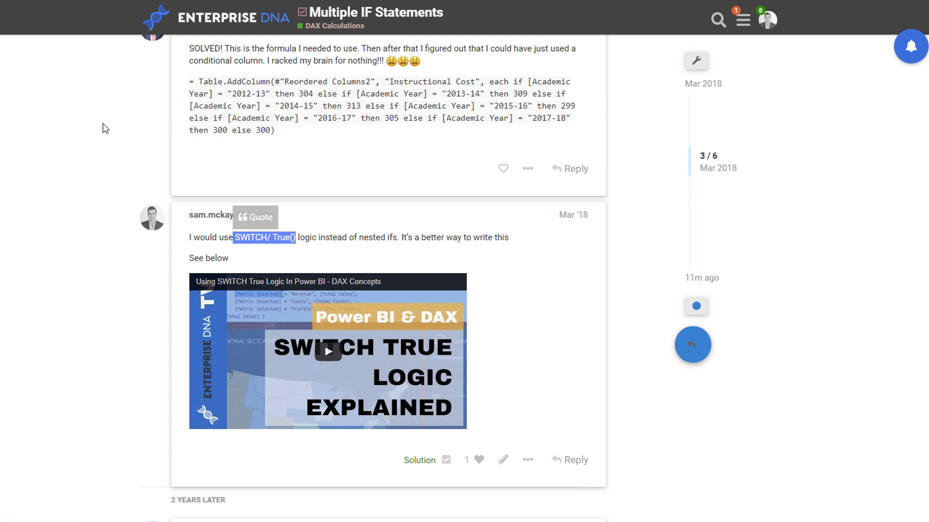
mouse_move(165, 146)
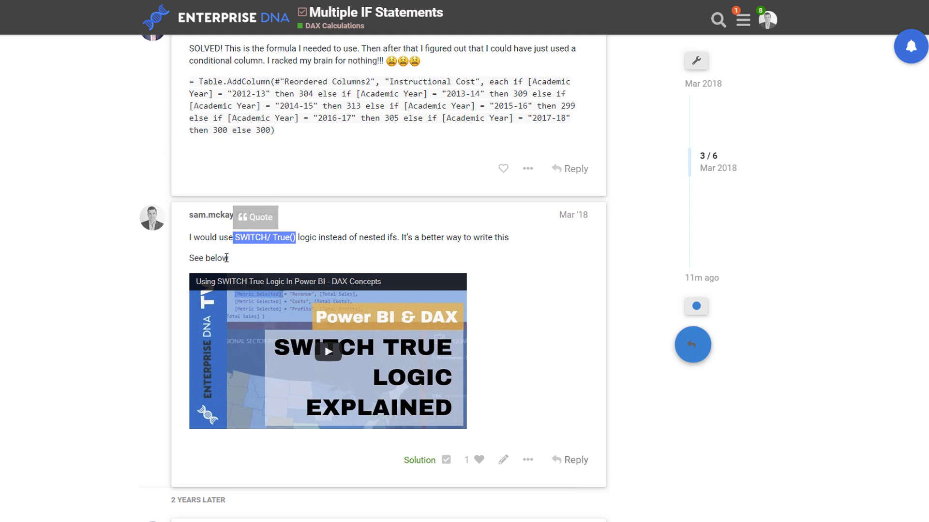
mouse_move(281, 298)
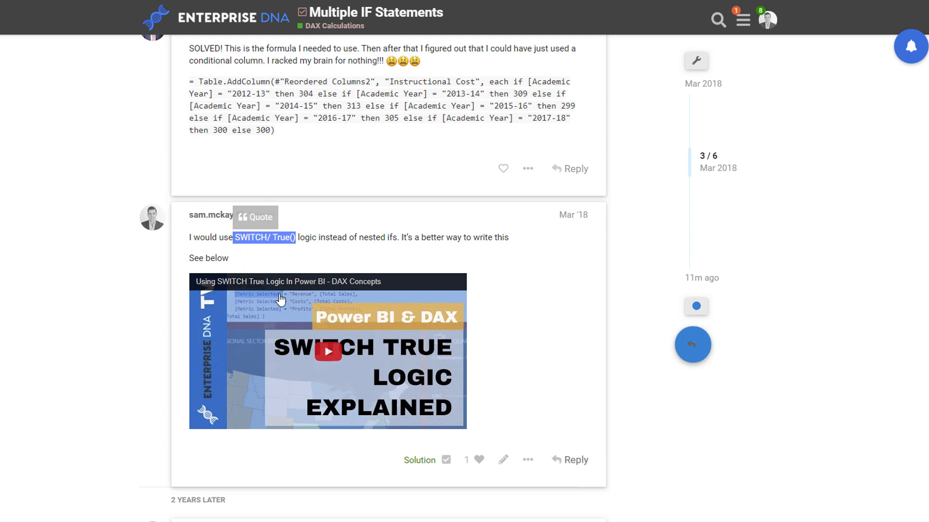
mouse_move(274, 303)
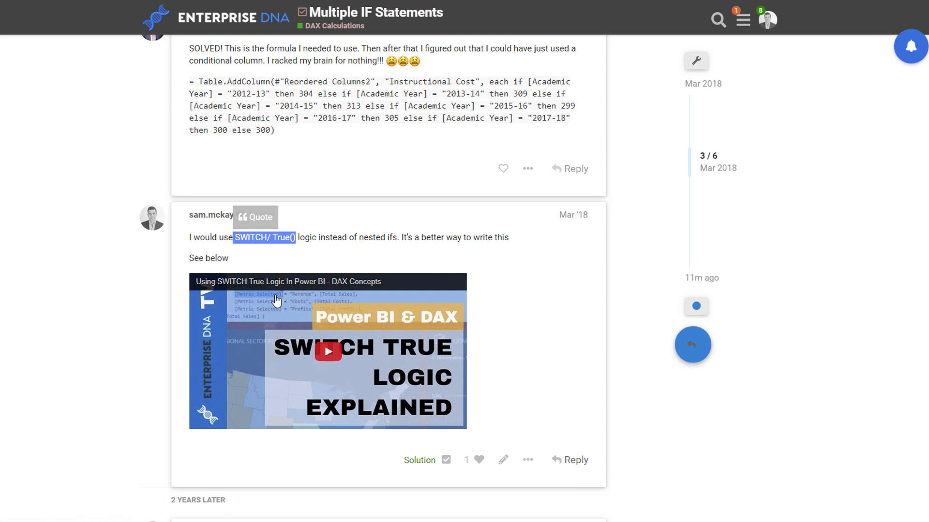
mouse_move(83, 279)
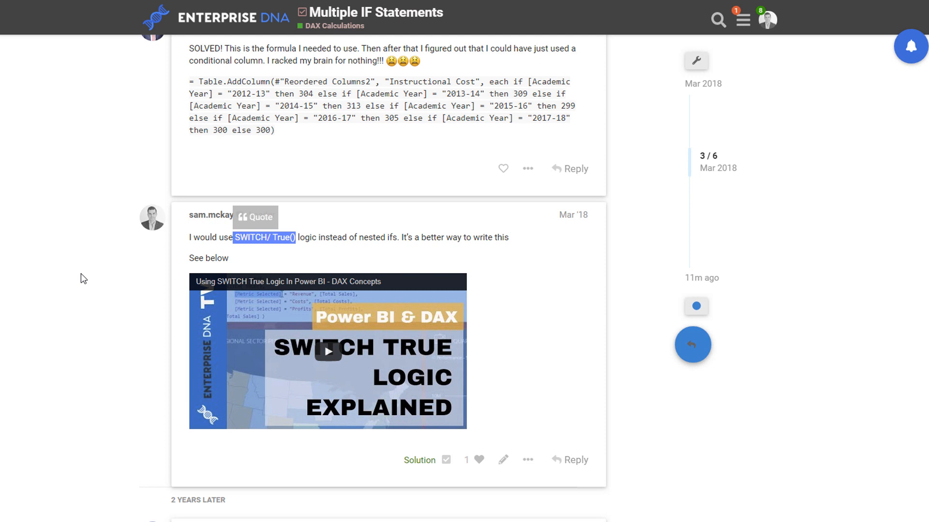
Step: Scroll down to bgood's later post with the full Current Status SWITCH(TRUE()) formula
scroll(down, 3)
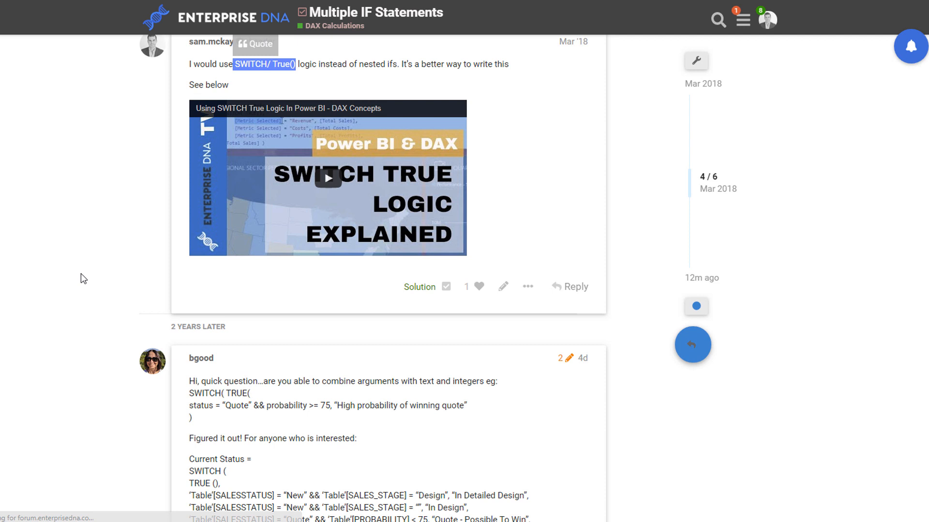
scroll(down, 3)
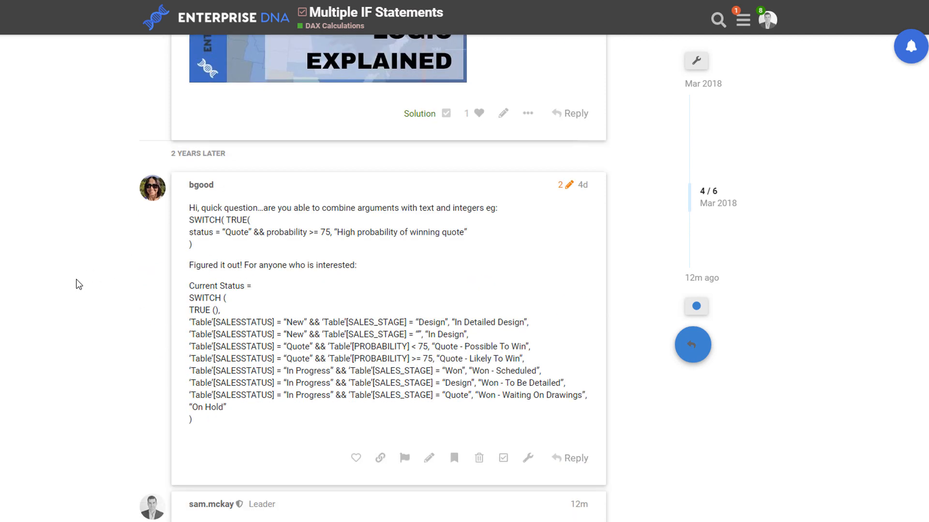
mouse_move(539, 292)
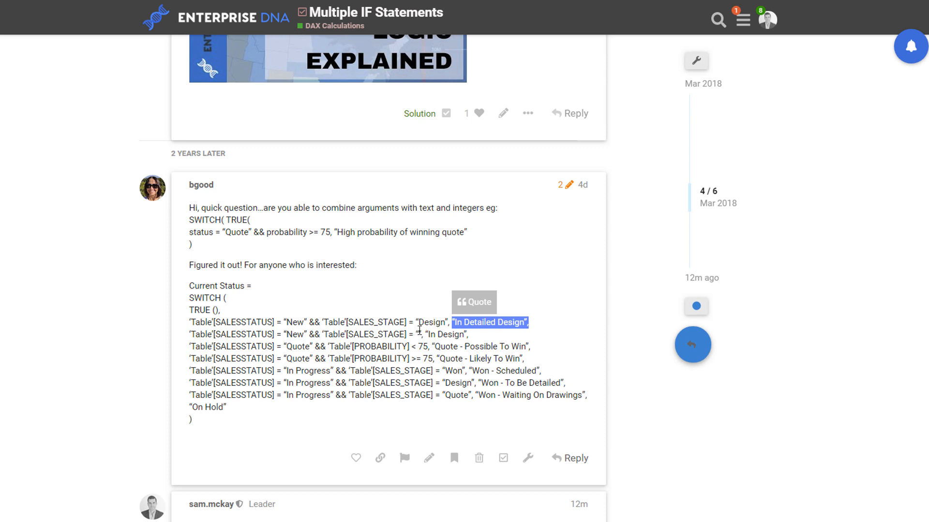
Step: Save bgood's post edit so the Current Status formula shows as a code block
scroll(down, 3)
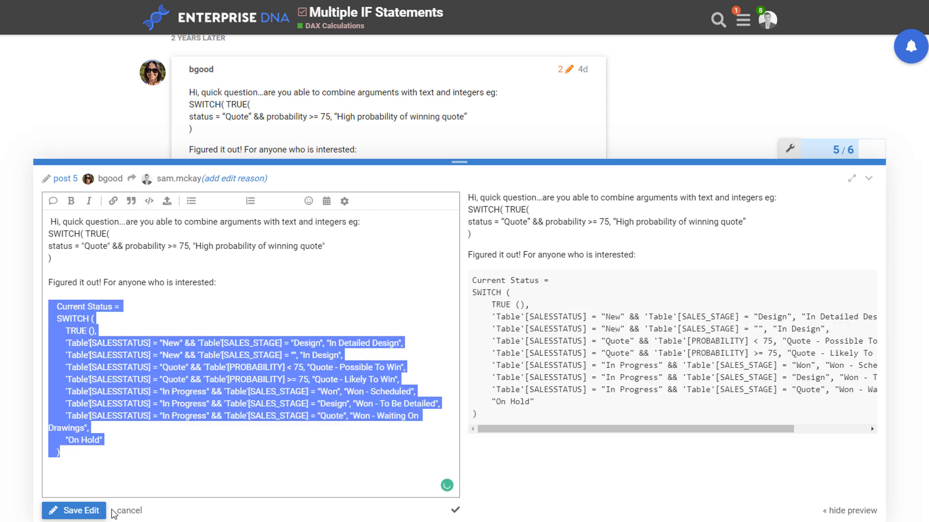
click(74, 510)
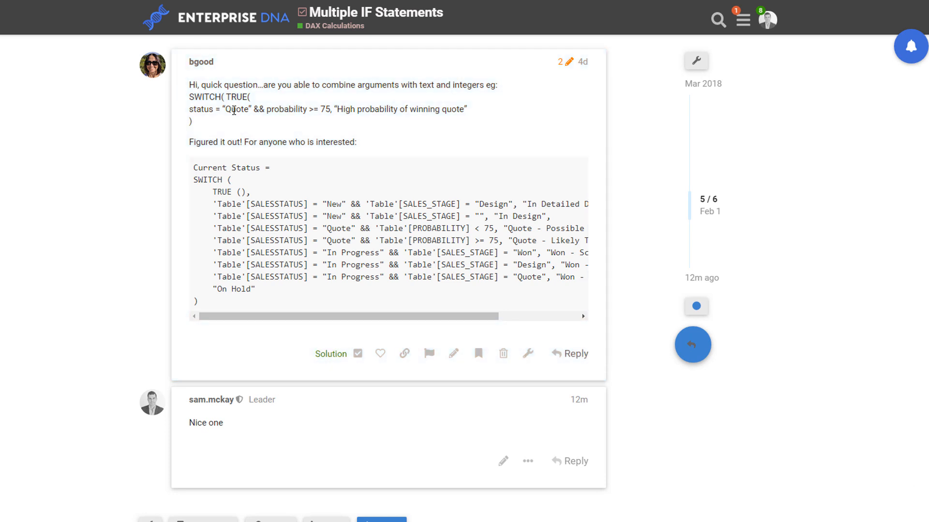
mouse_move(248, 129)
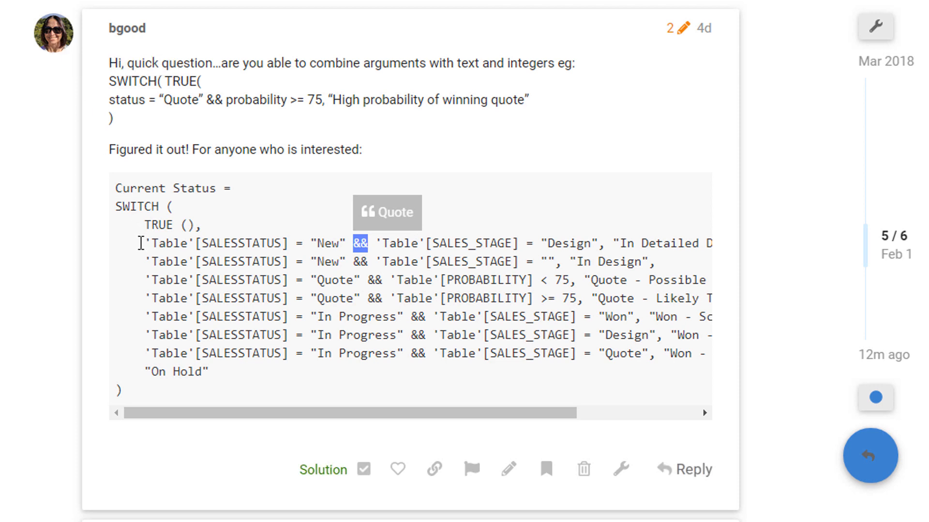
mouse_move(144, 241)
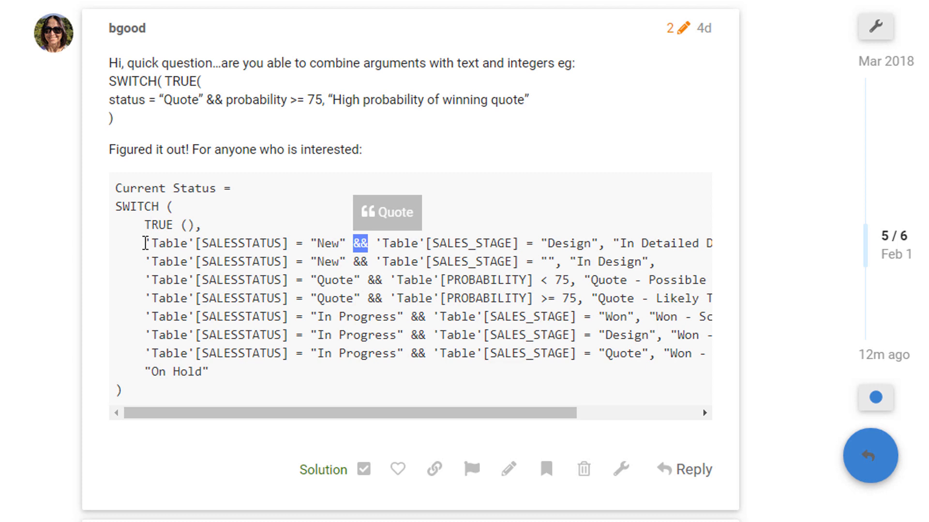
drag(356, 243, 145, 243)
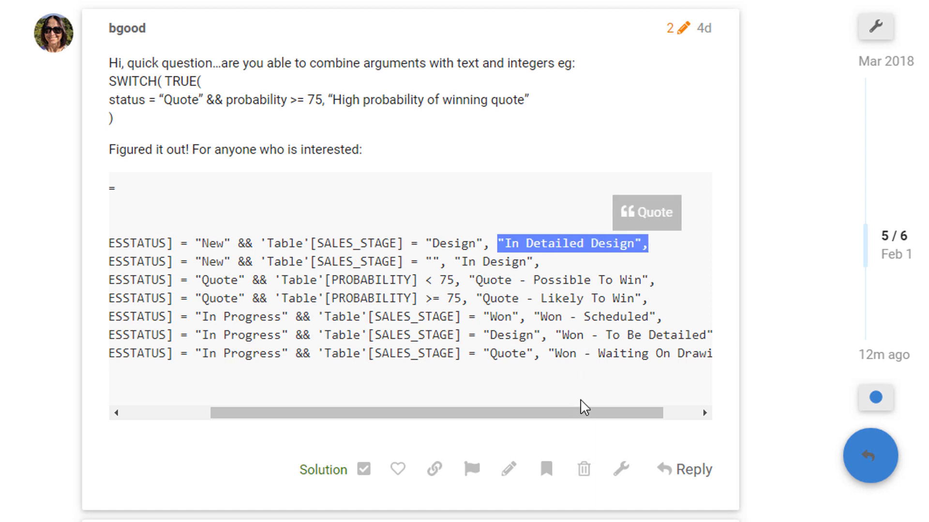
scroll(left, 3)
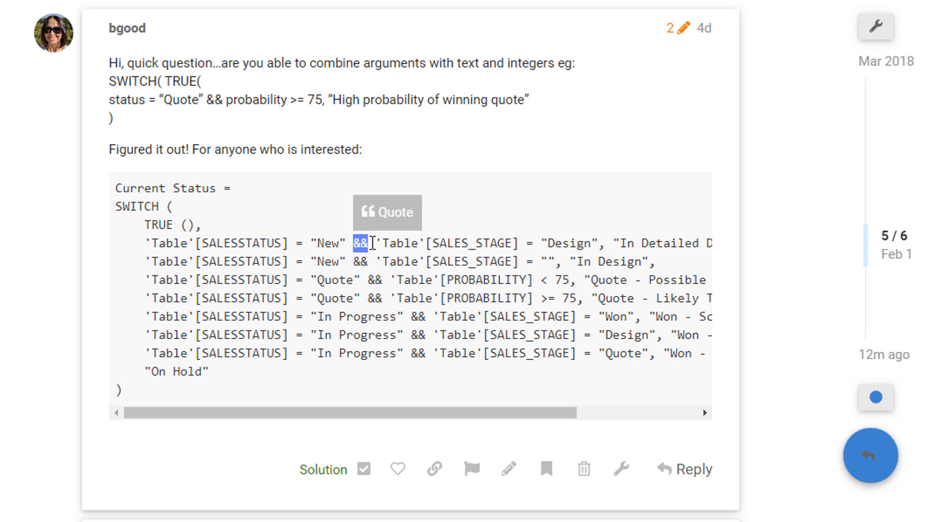
mouse_move(387, 263)
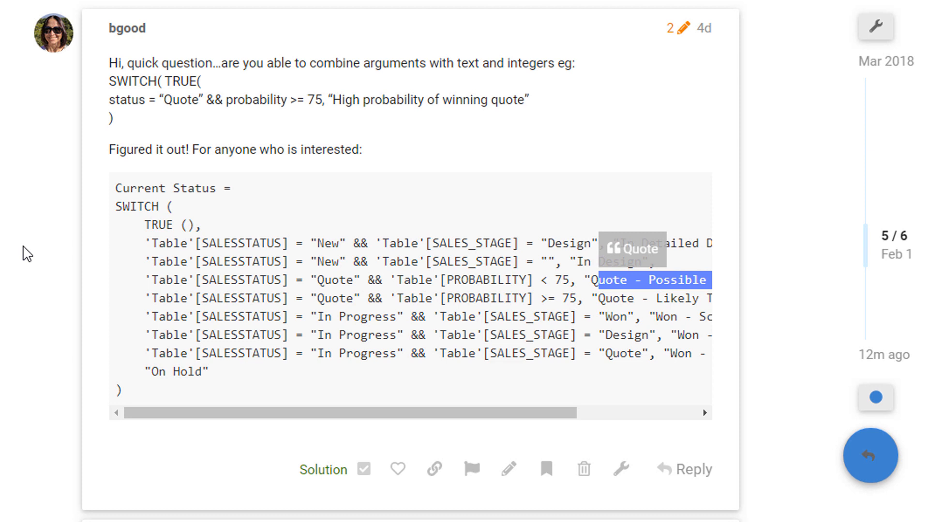
mouse_move(195, 356)
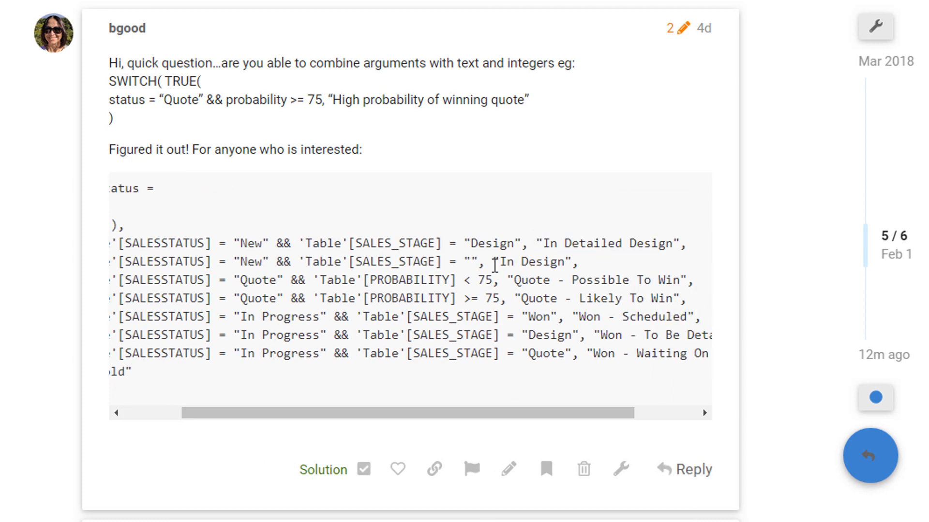
mouse_move(572, 302)
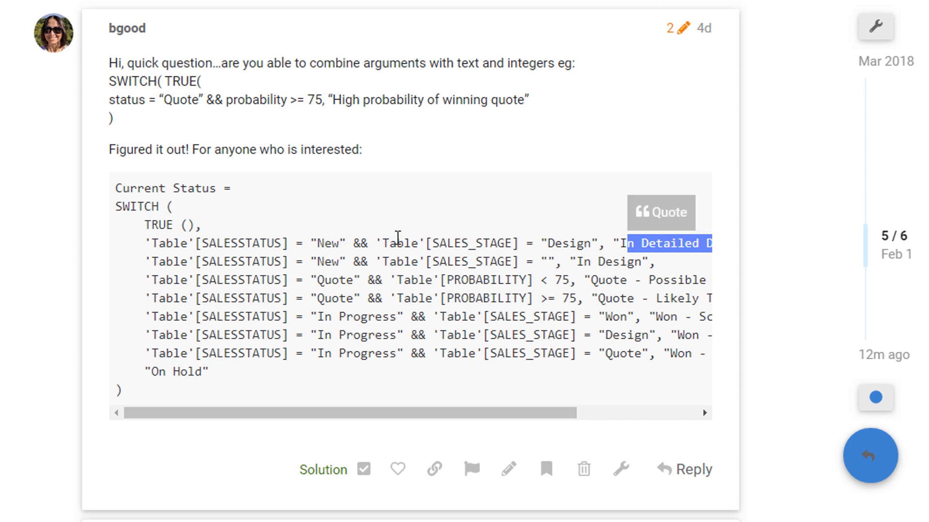
mouse_move(494, 371)
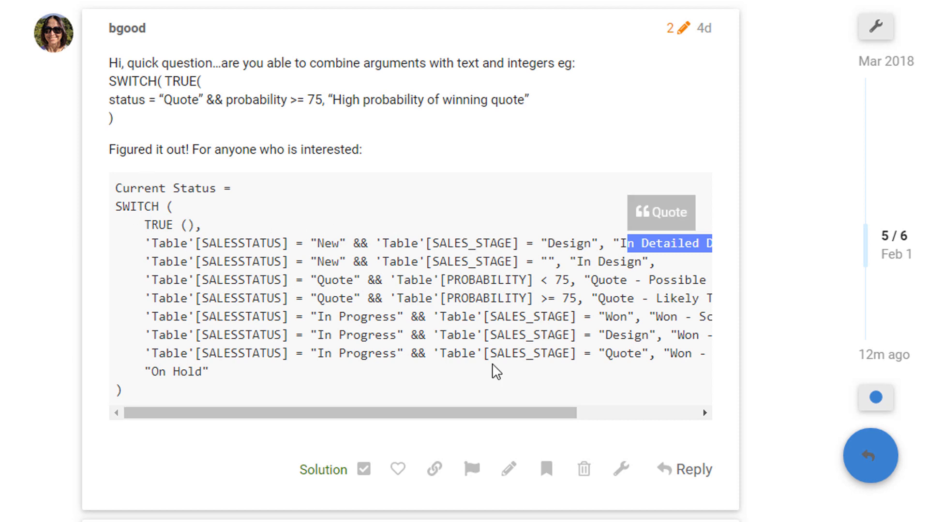
scroll(right, 3)
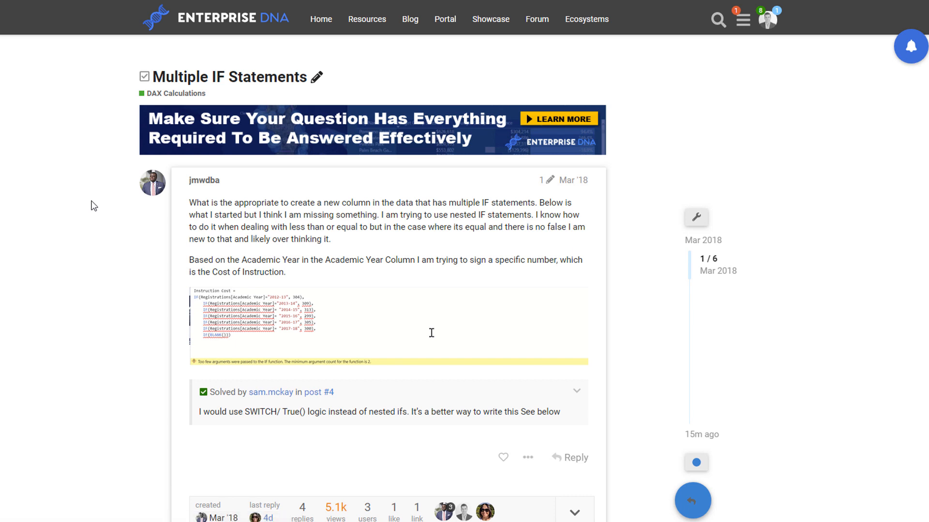
mouse_move(83, 202)
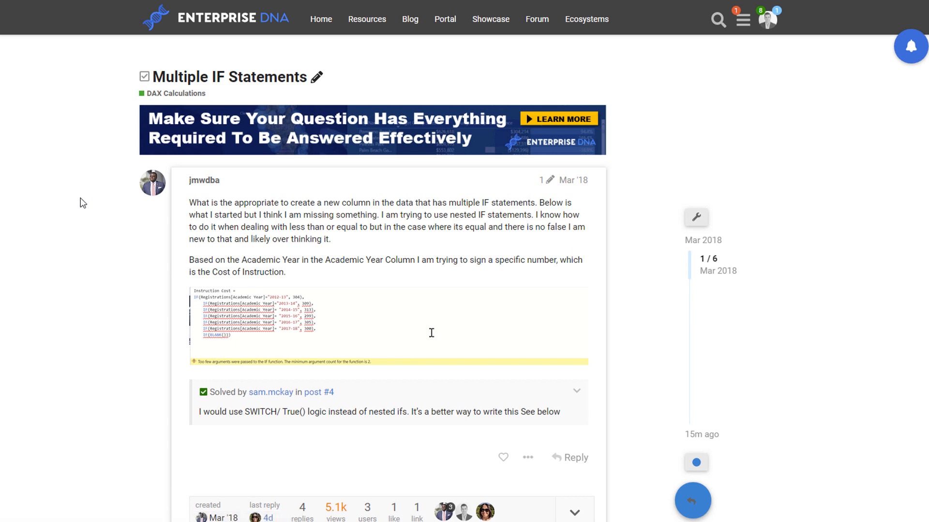